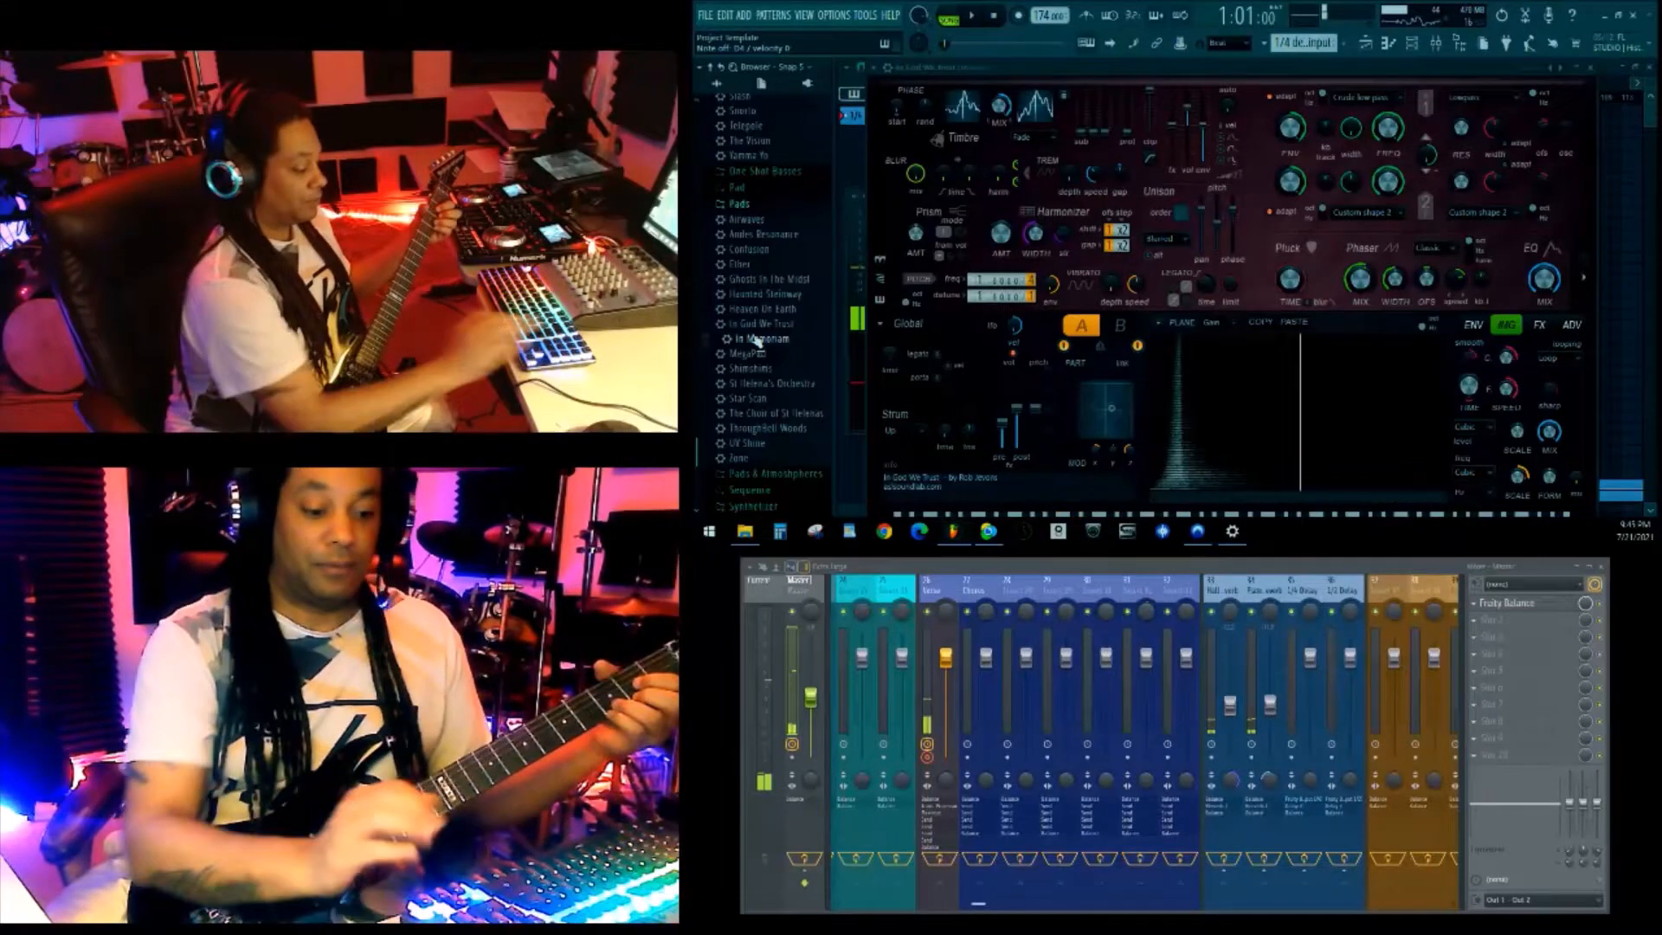
Step: Audition the In Memoriam pad, then load the next pad preset further down
left_click(1120, 325)
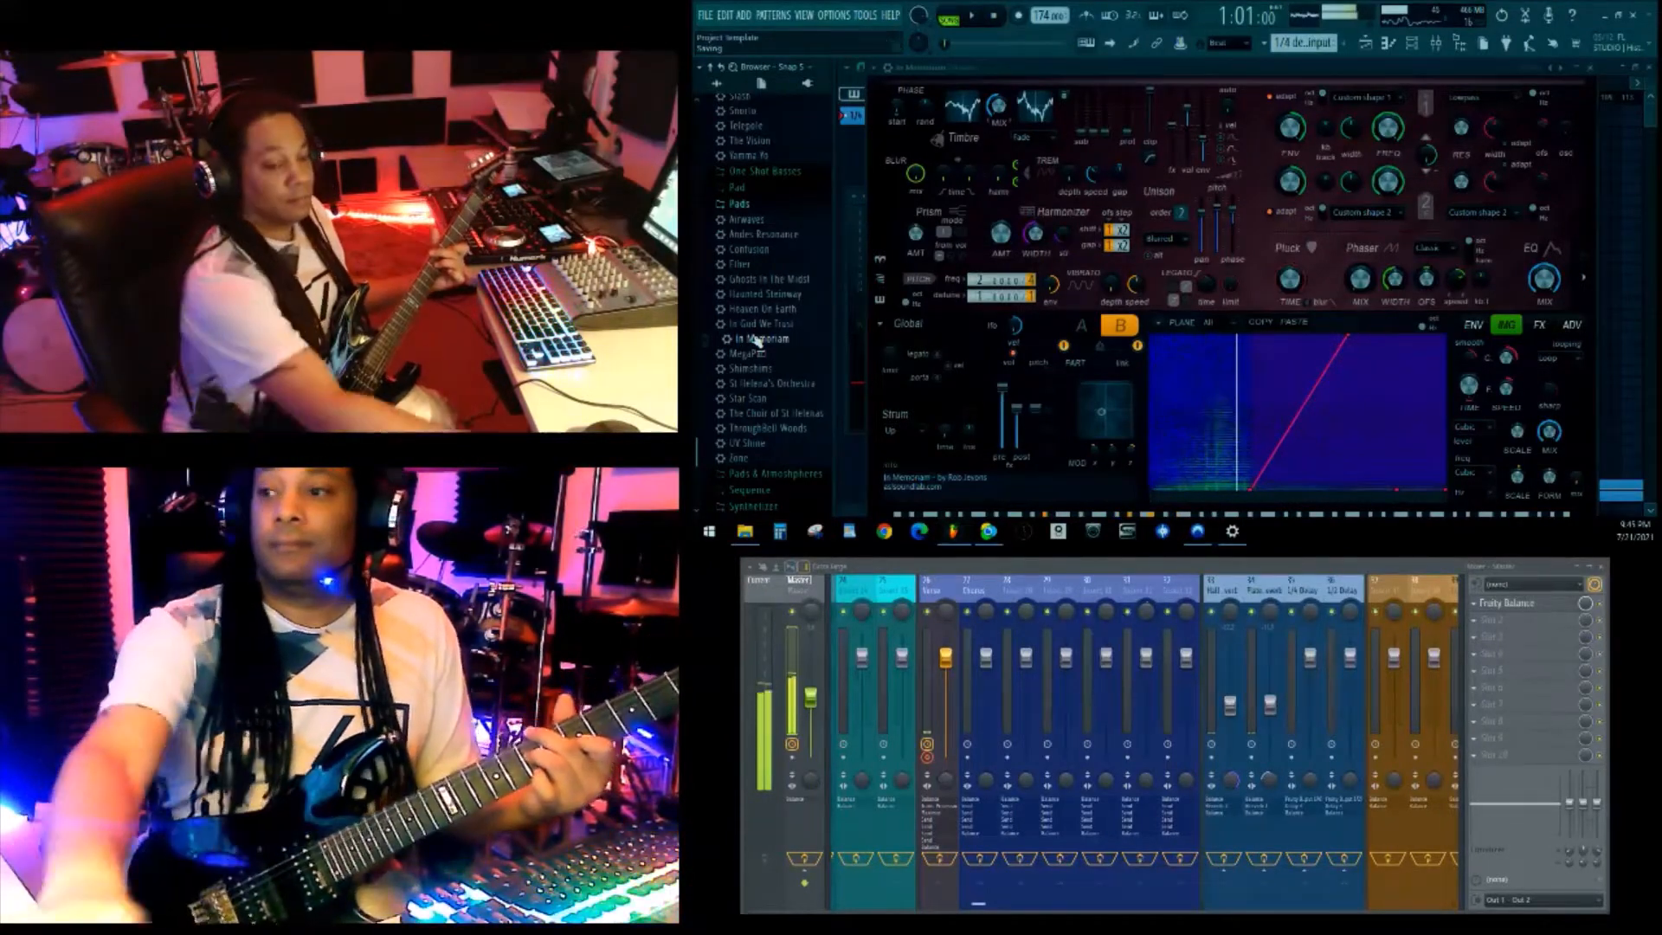
scroll("down", 3)
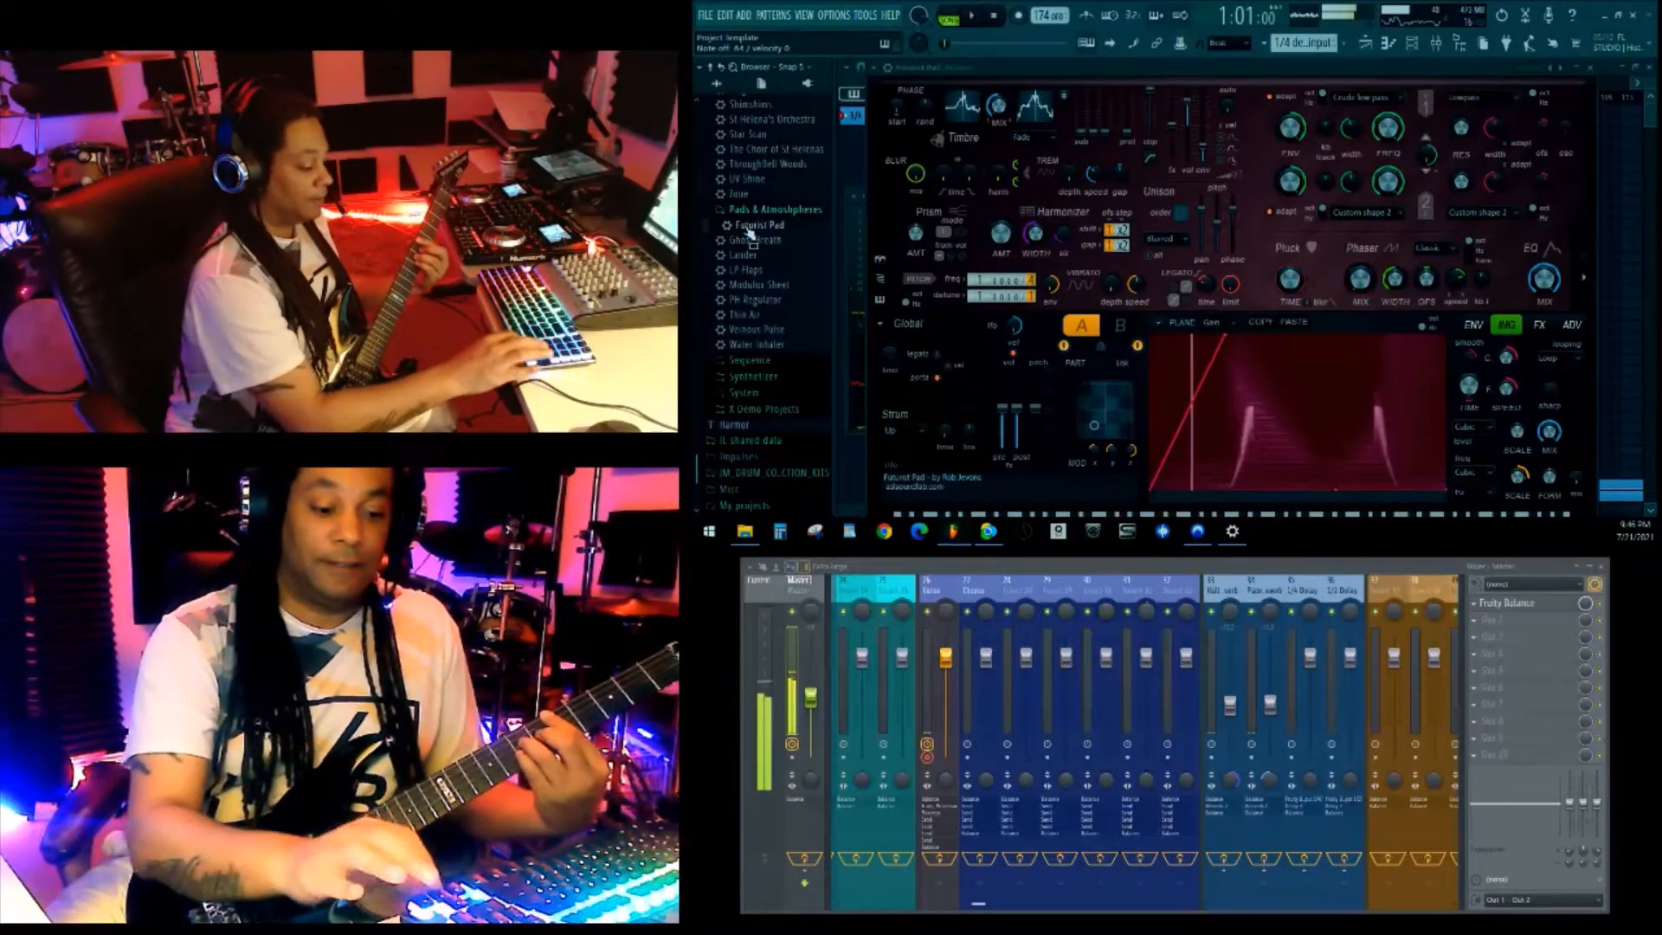
left_click(755, 240)
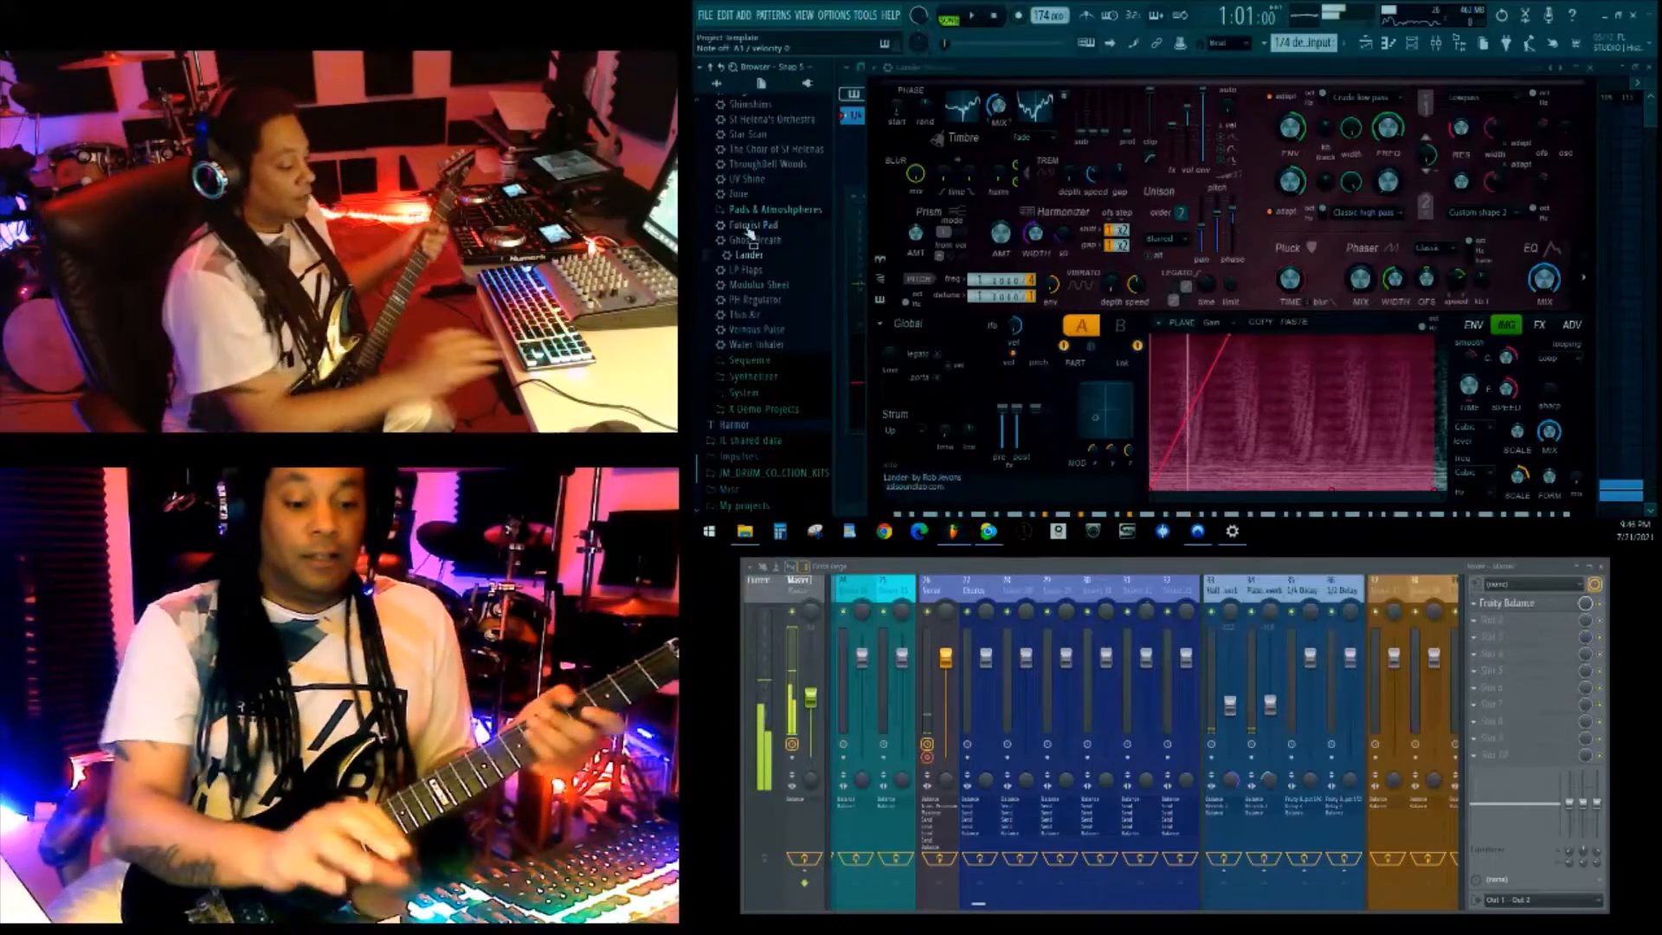
Step: Load the Dystopian Lead preset from the Arksun Cityscape pack in FLEX
left_click(748, 269)
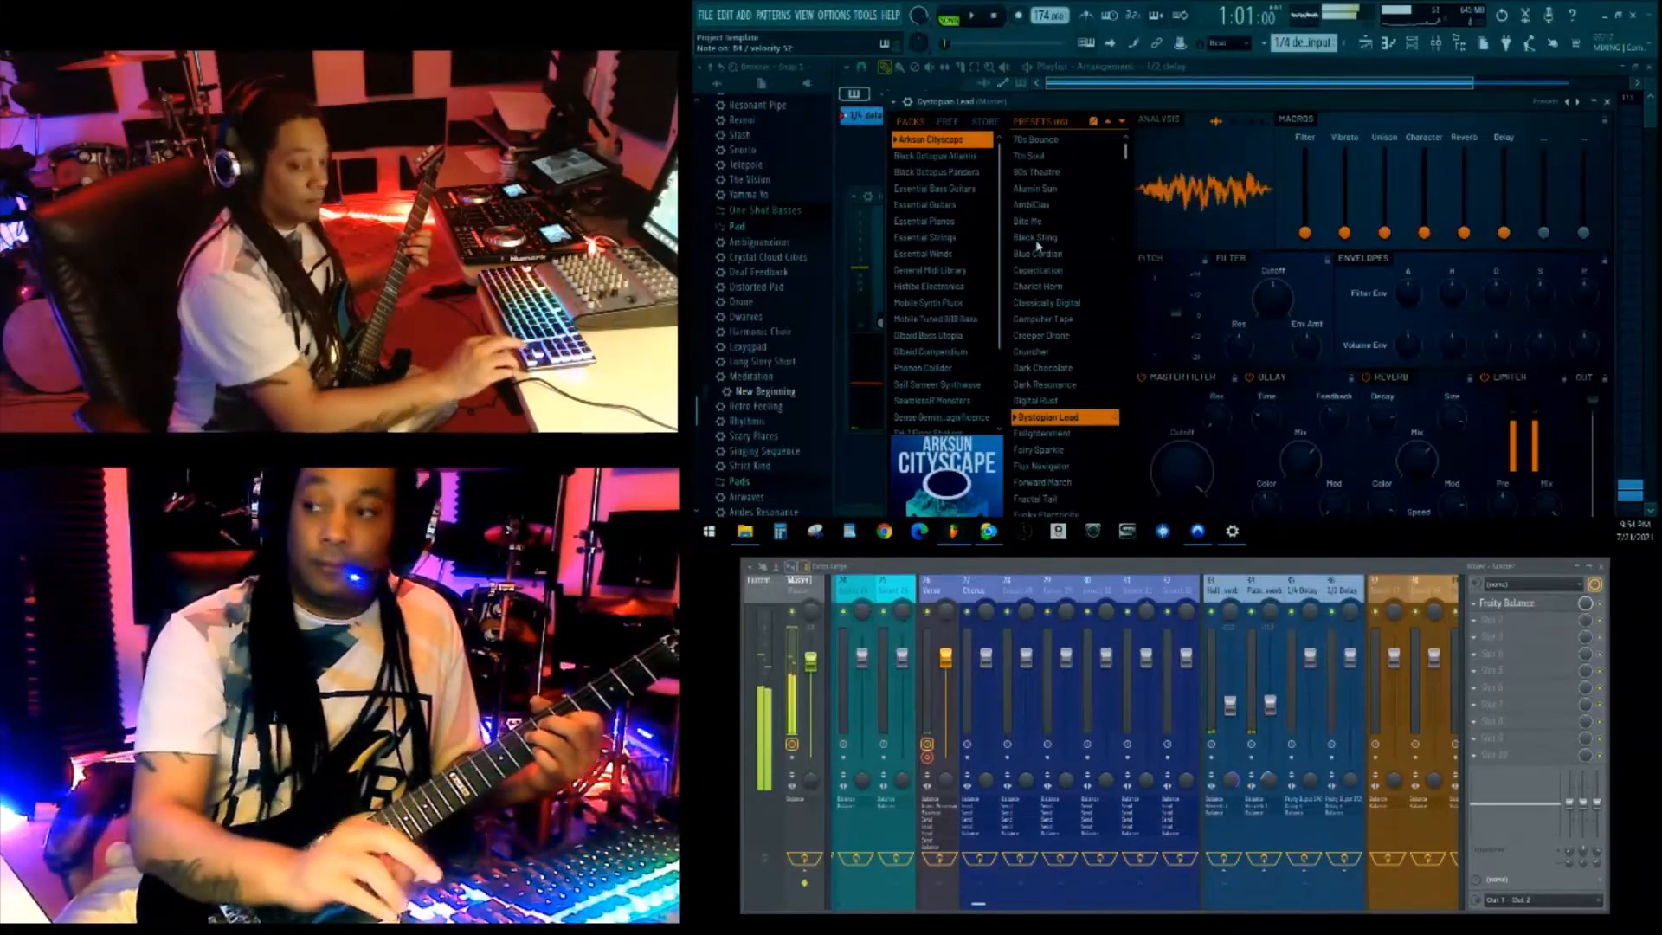
Step: Audition Enlightenment, Fairy Sparkle and Organic Chip, then load Synthpluck Classic from Mobile Synth Pluck
left_click(1044, 433)
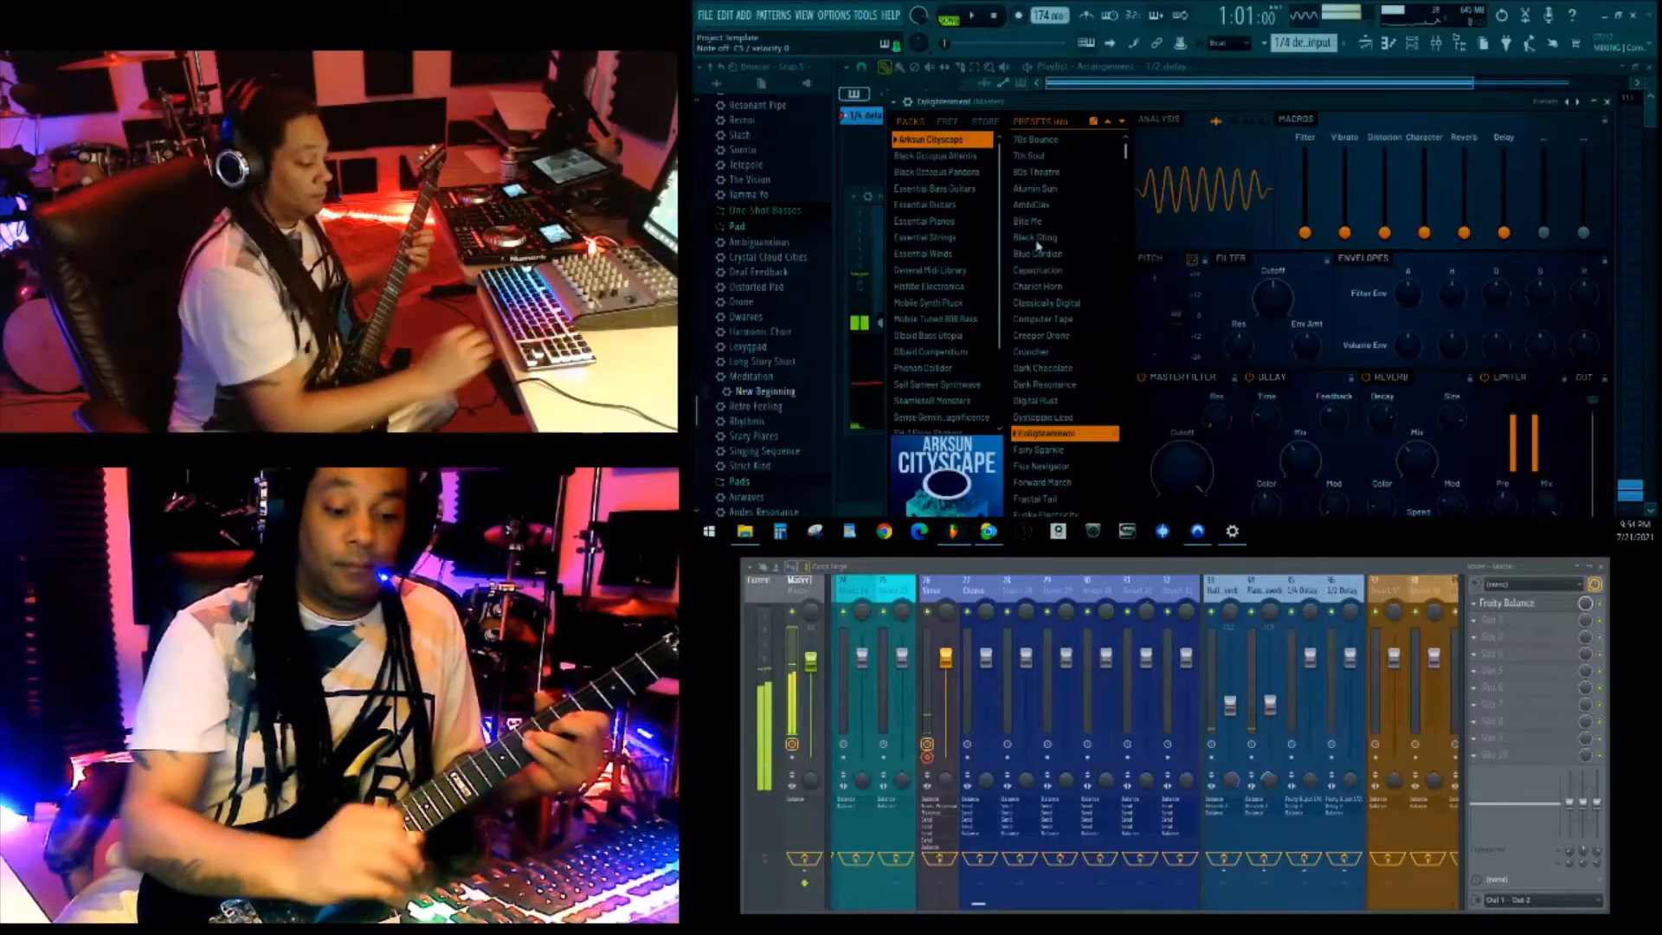
left_click(1038, 449)
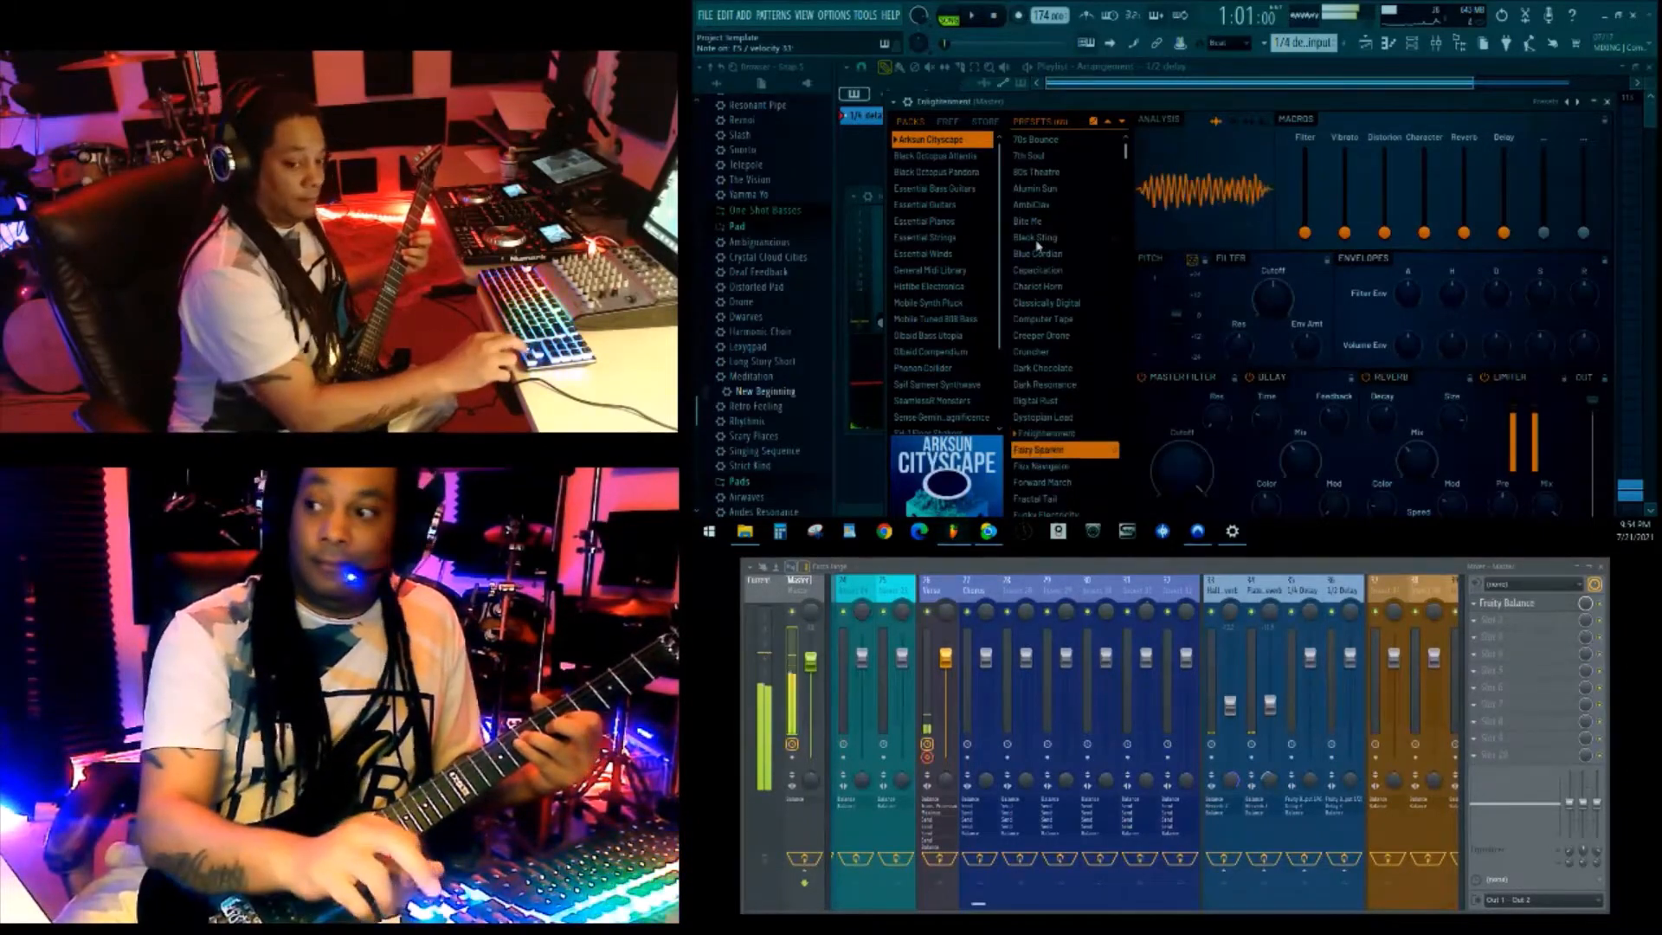
left_click(1043, 482)
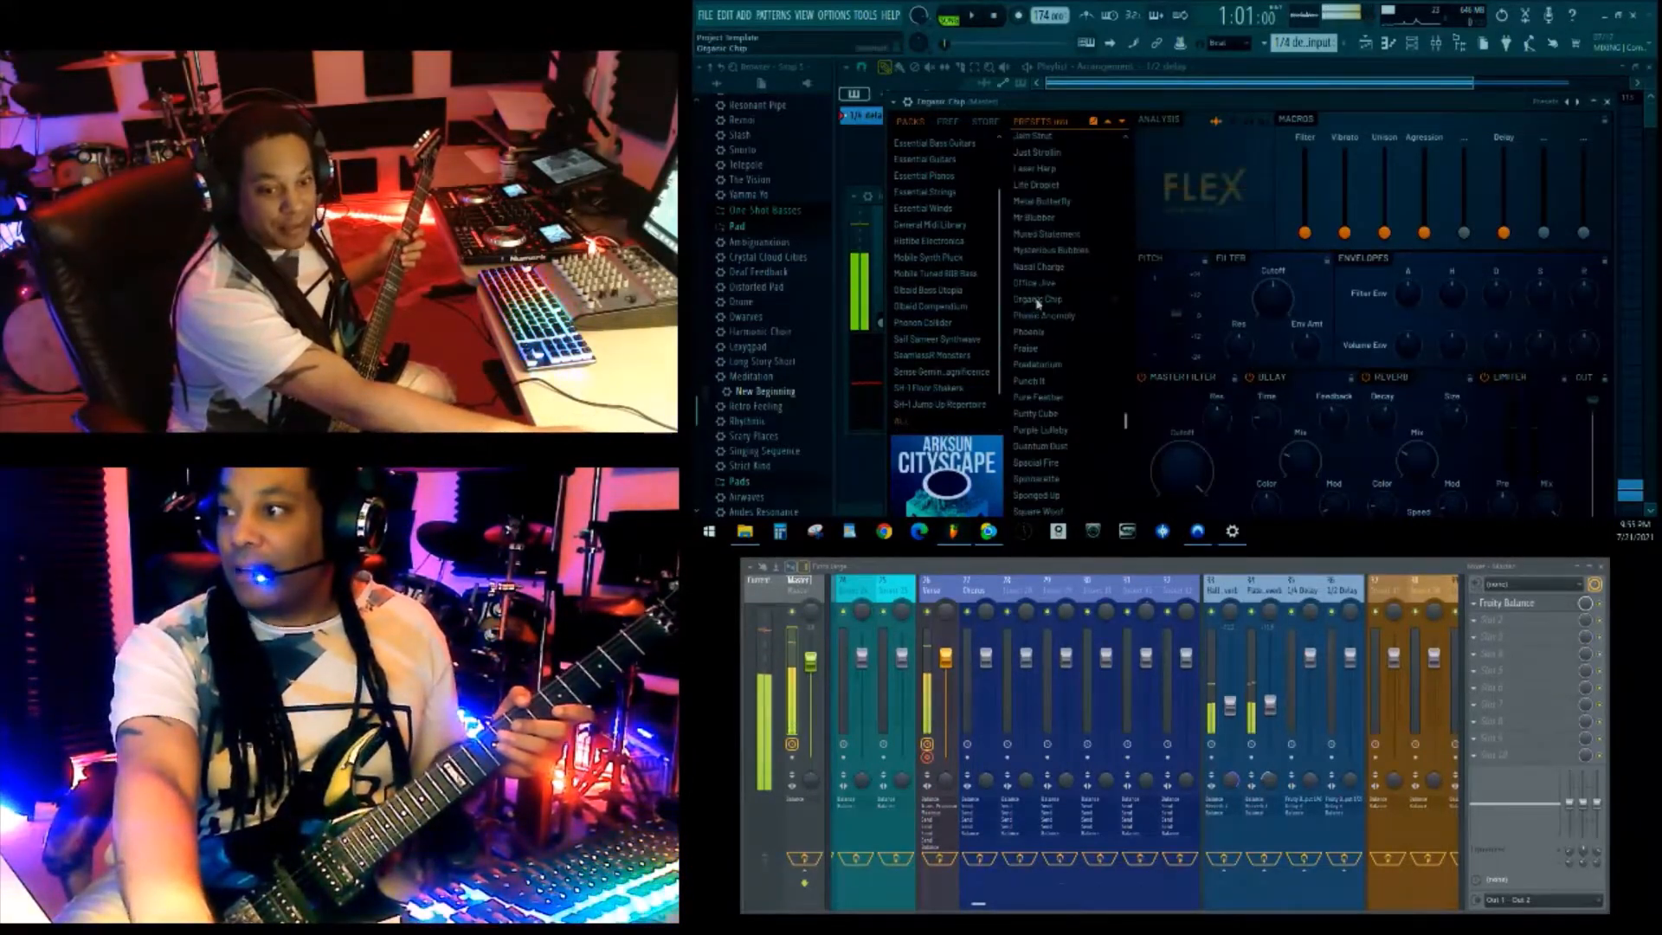
left_click(1047, 299)
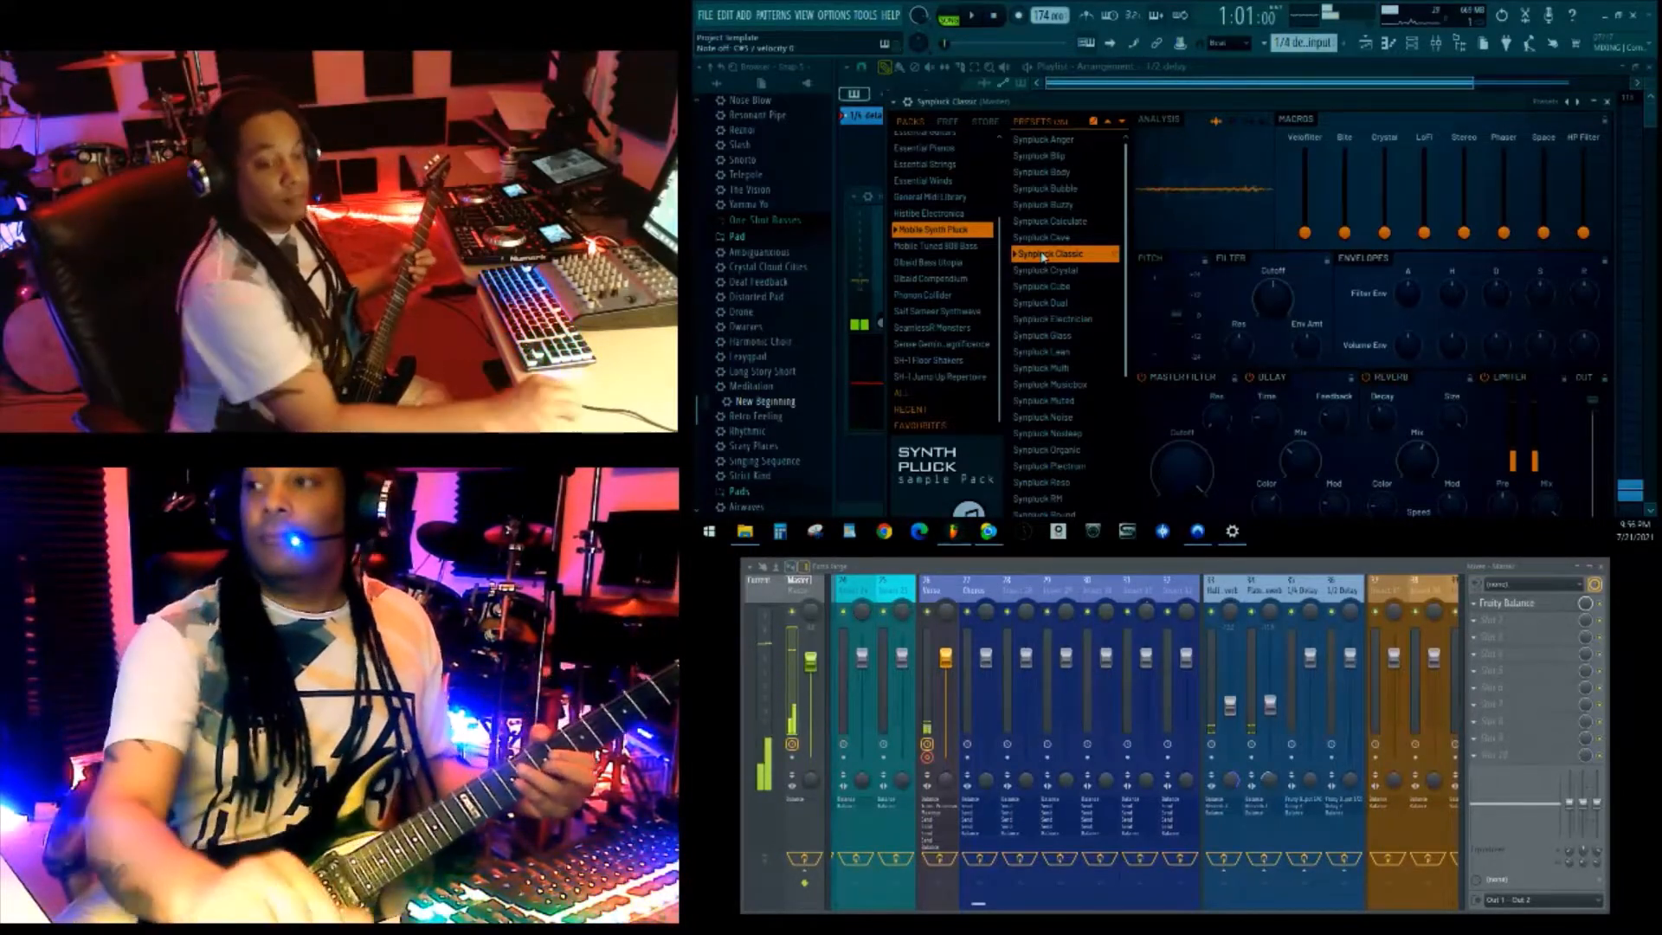
Step: Audition Noise and Symplock Organic, RM, Saw, Muted plucks, then open Mobile Tuned 808 Bass
scroll("down", 3)
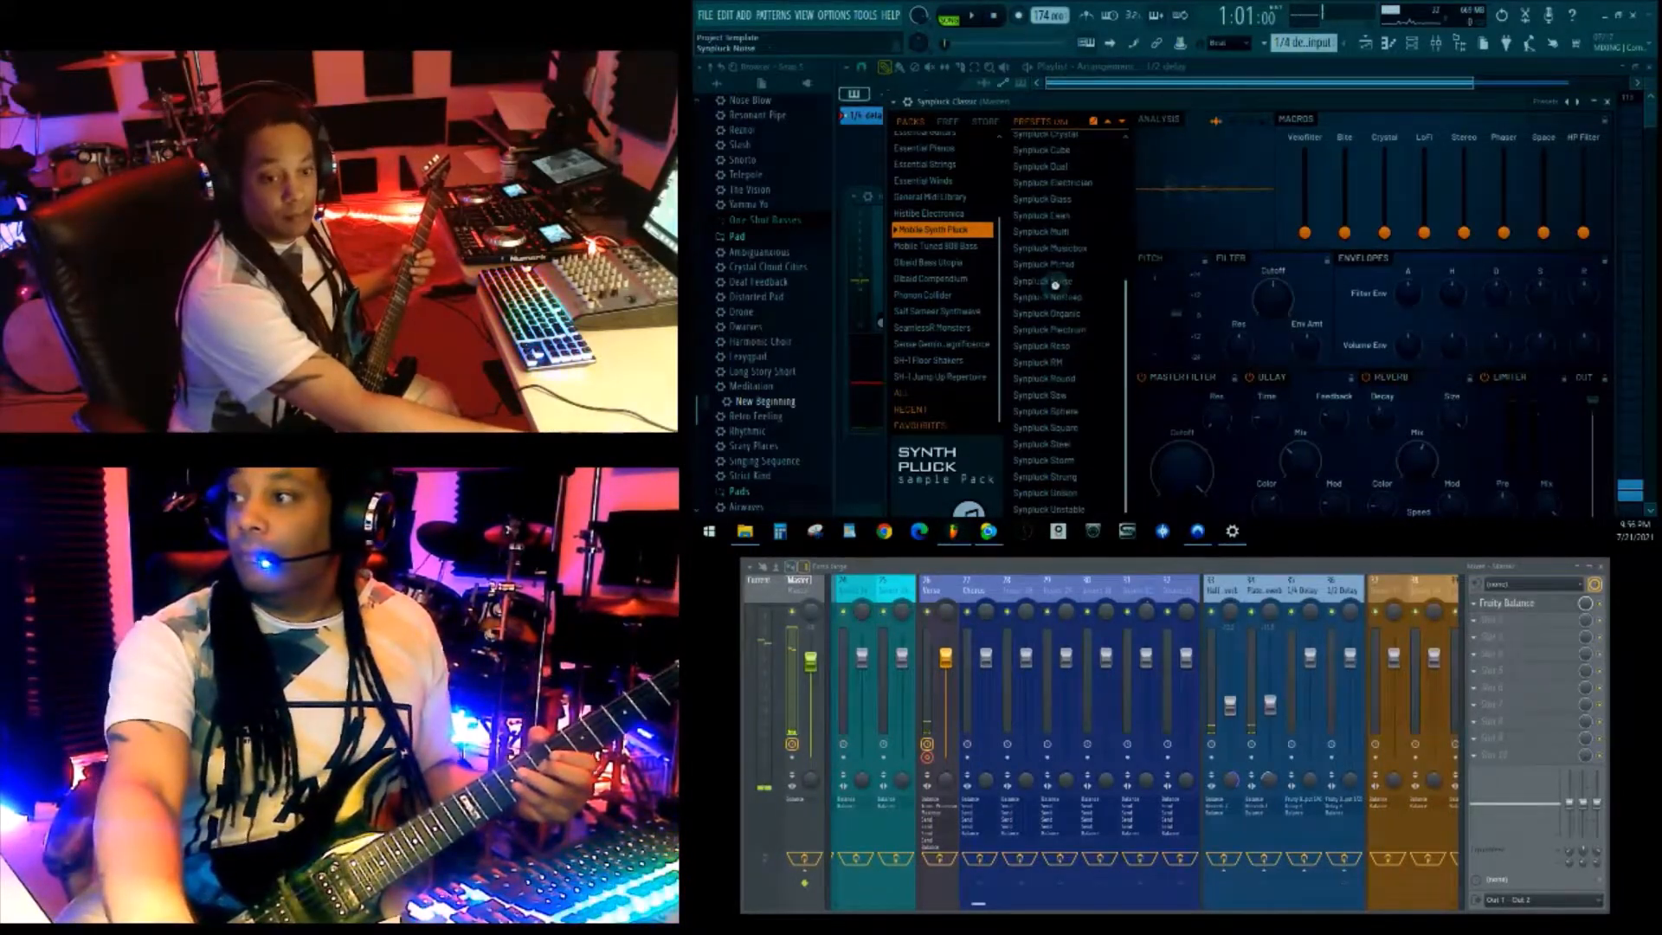
left_click(1062, 280)
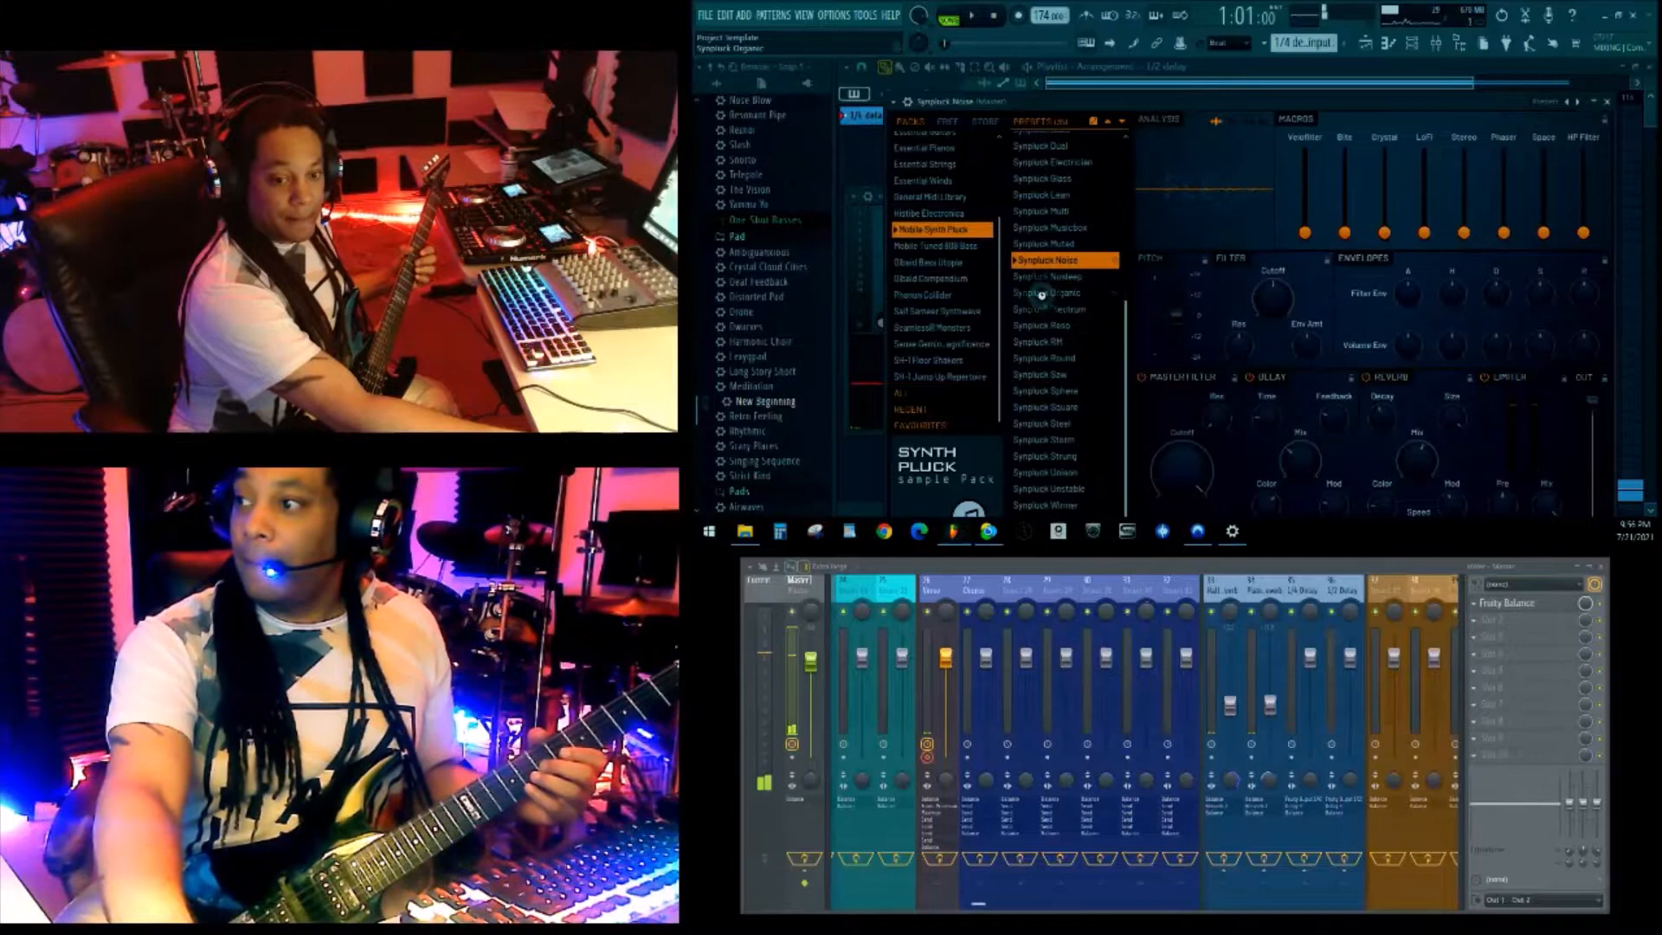
left_click(1050, 293)
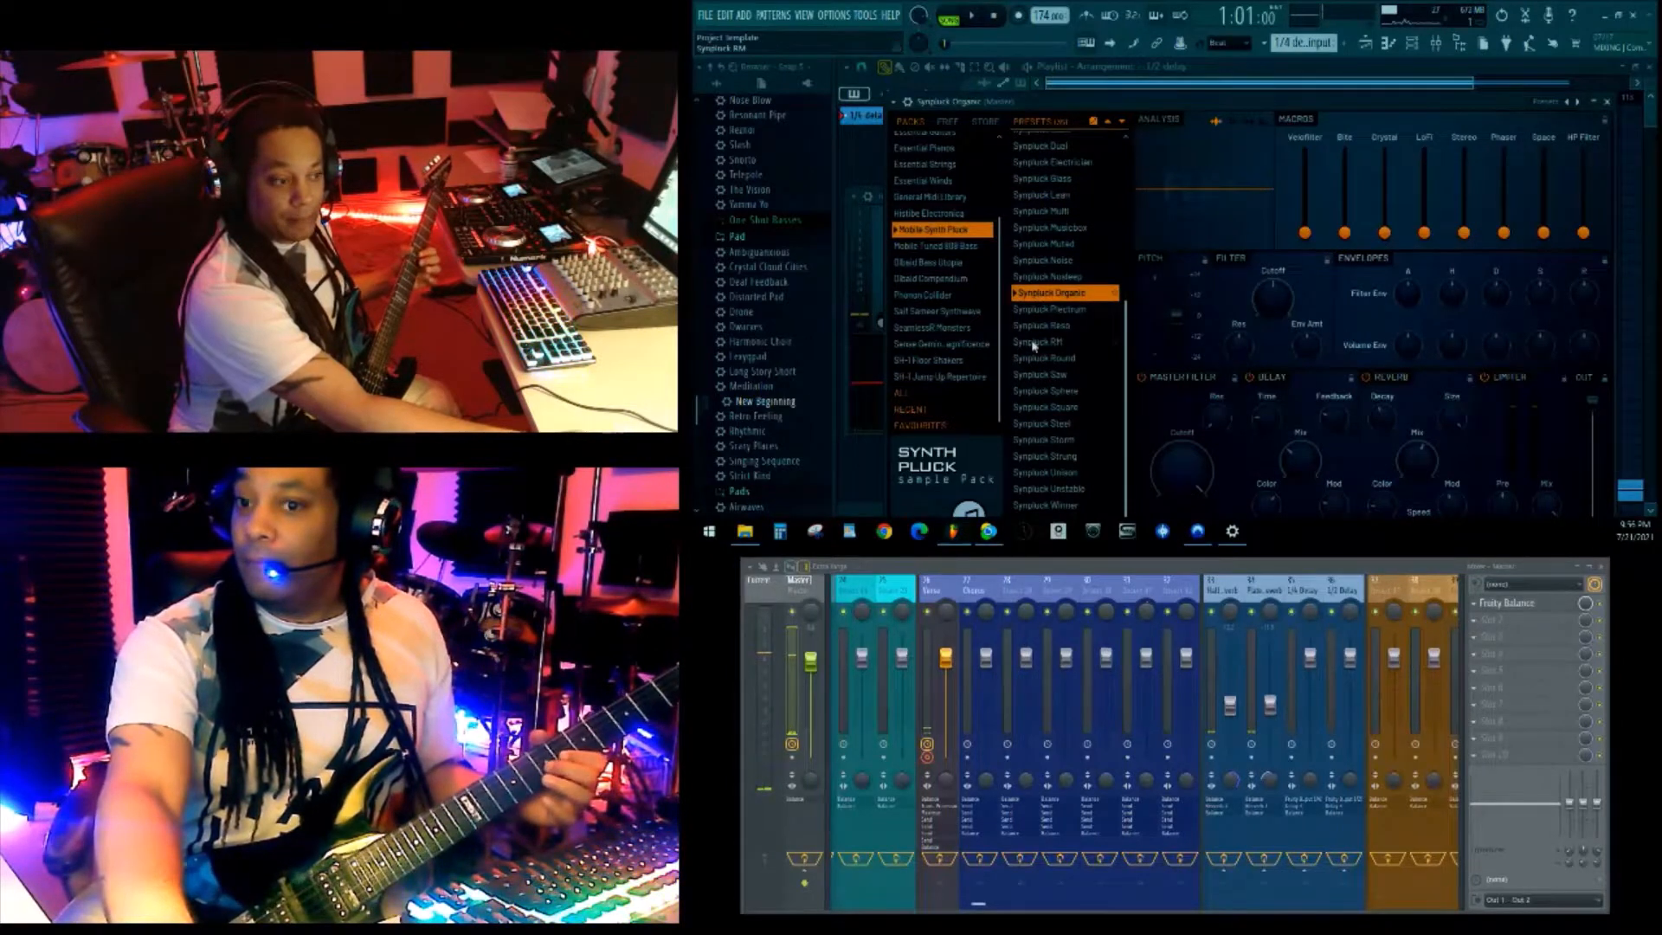
left_click(1043, 341)
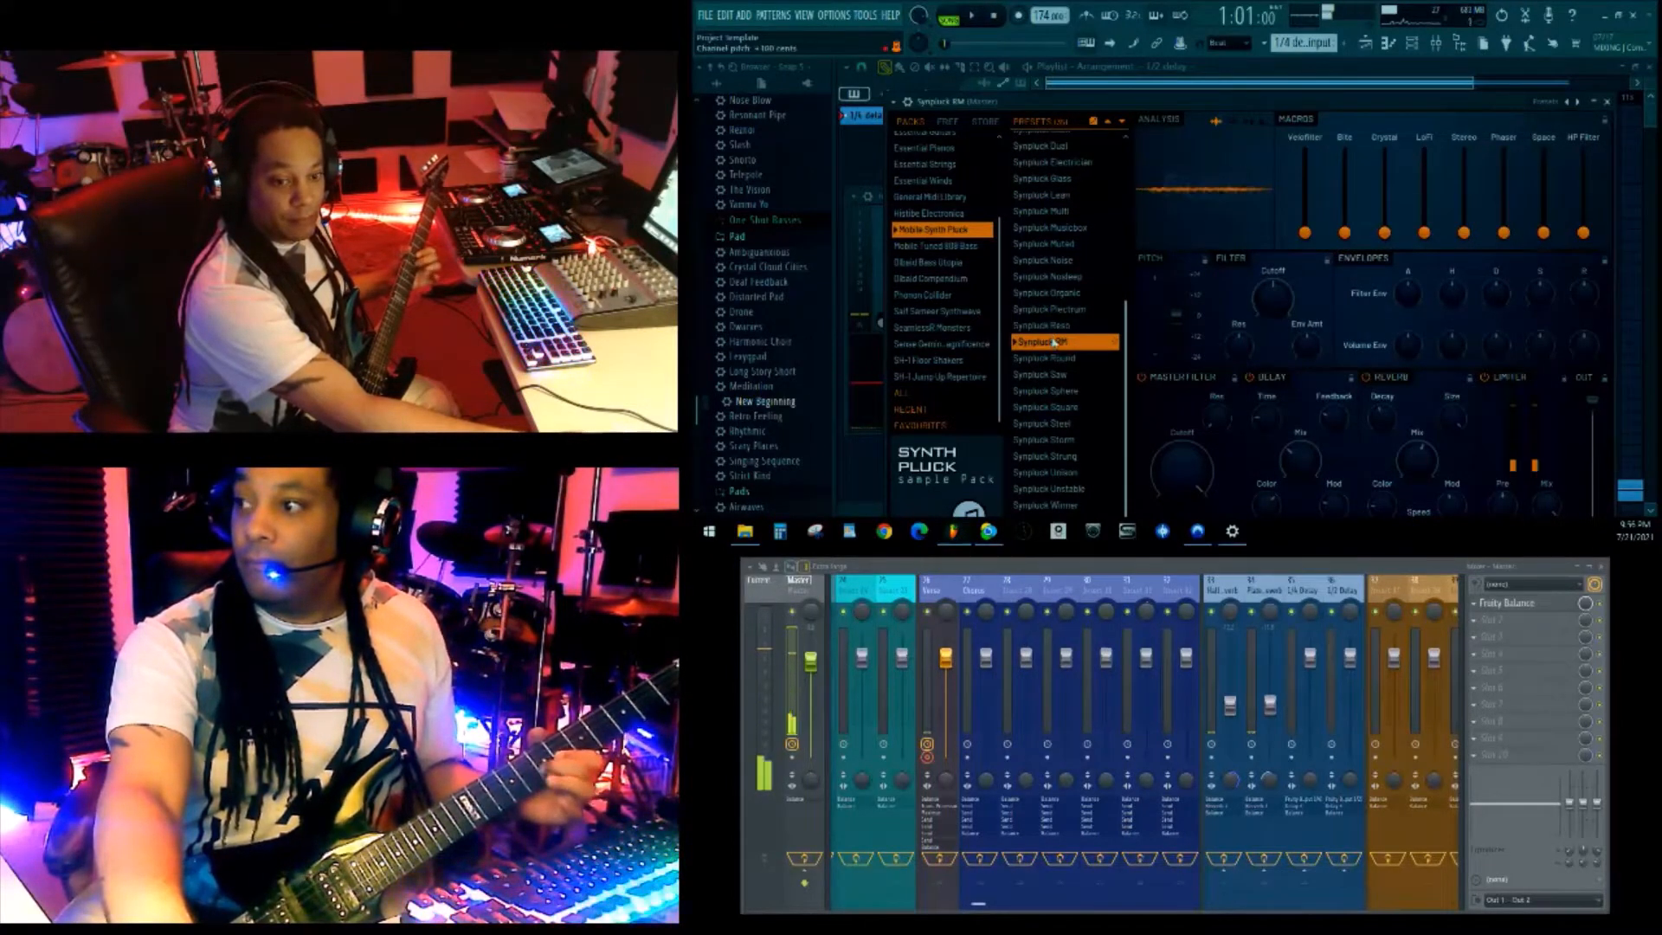
left_click(1044, 374)
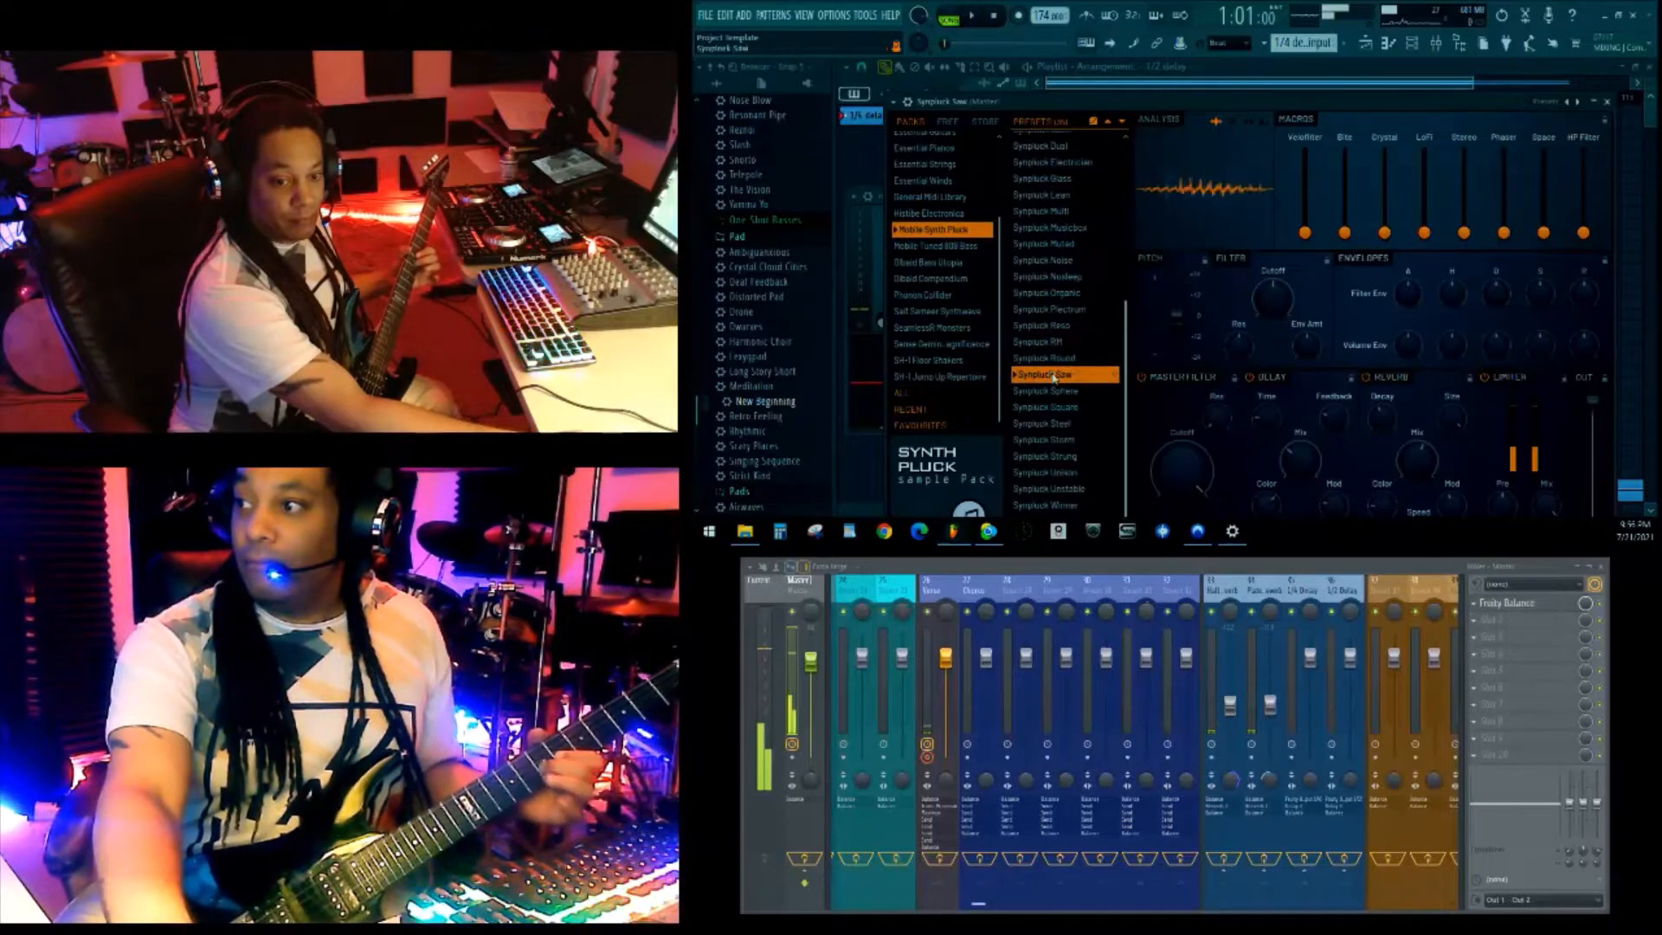
left_click(1043, 245)
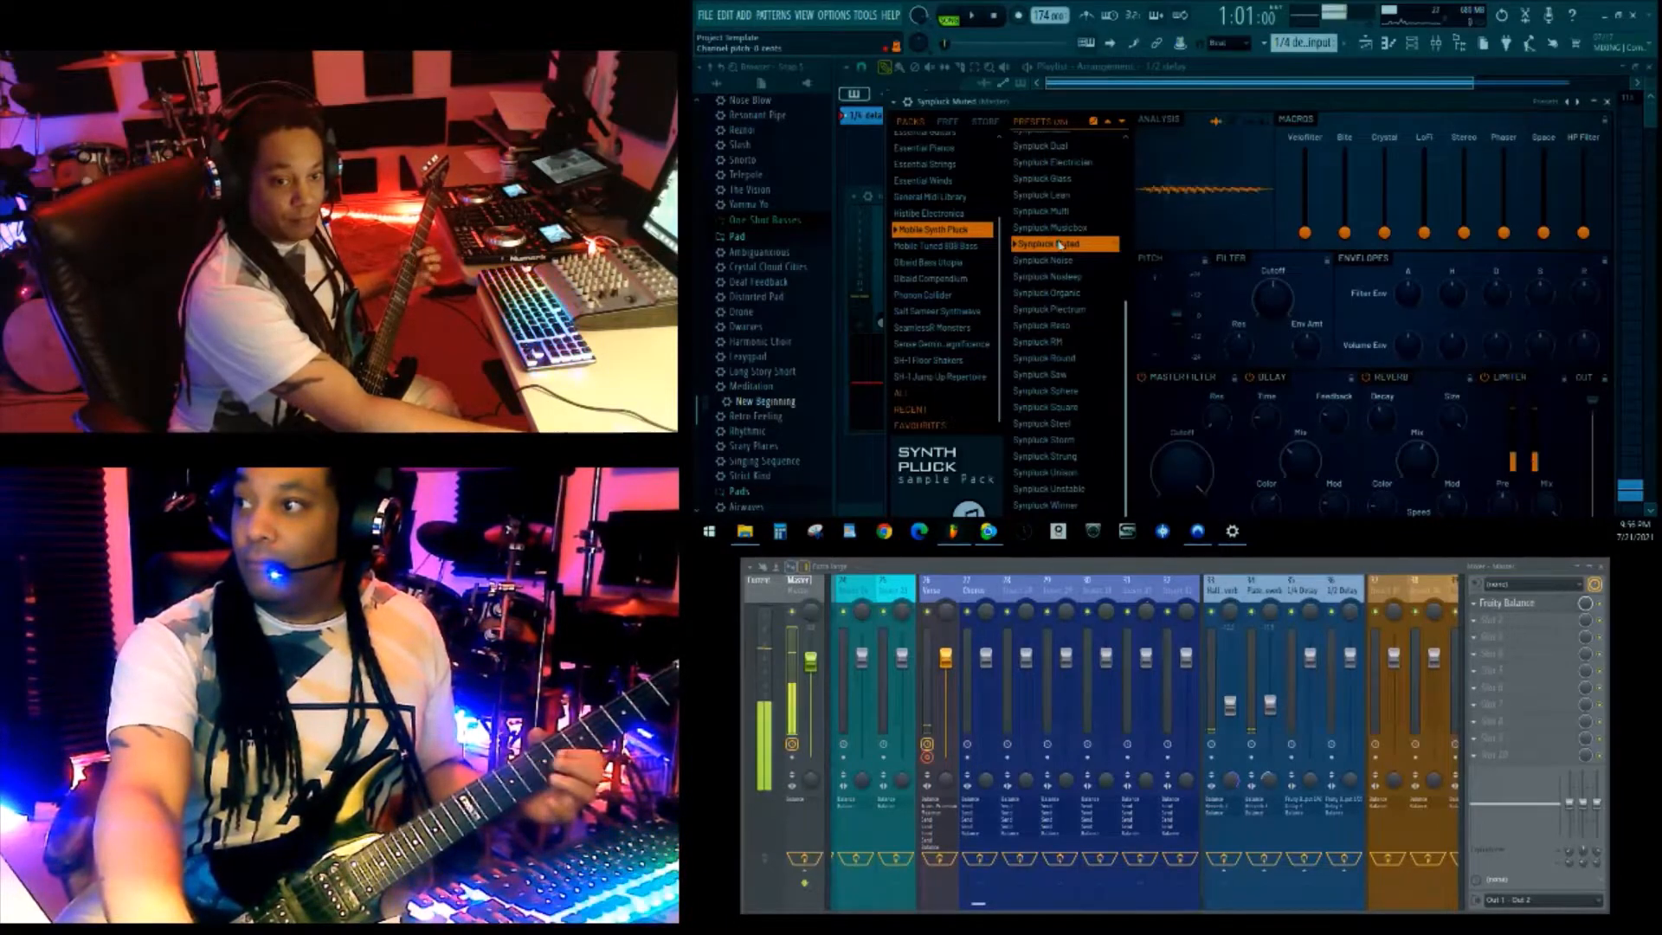
left_click(1050, 244)
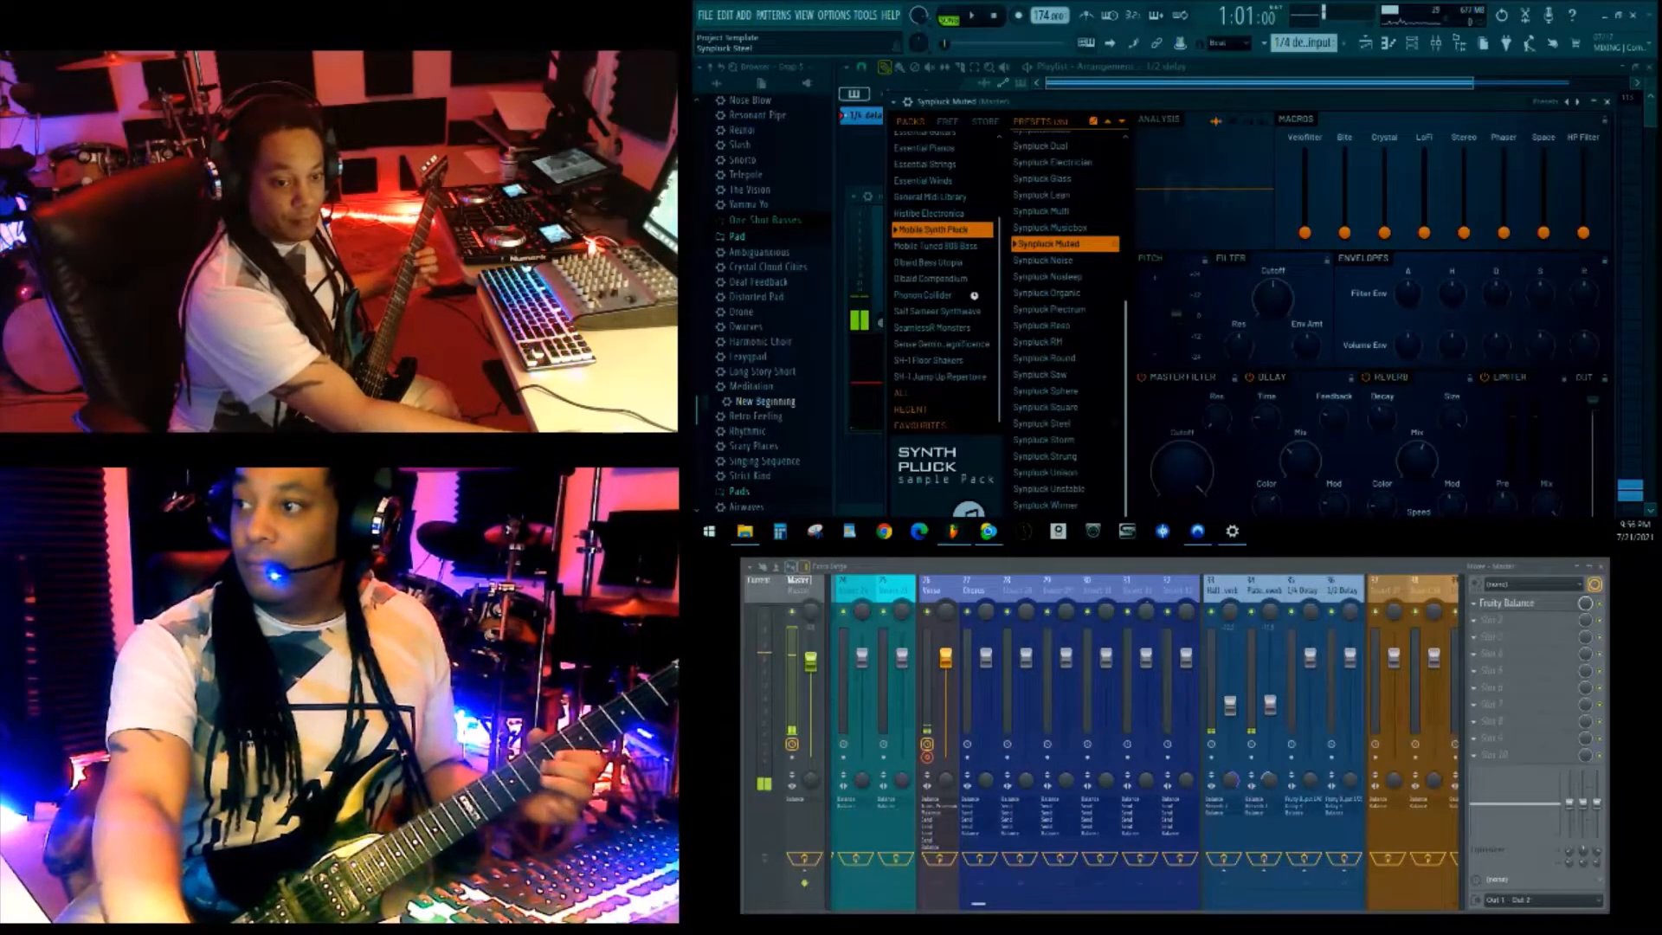
left_click(936, 254)
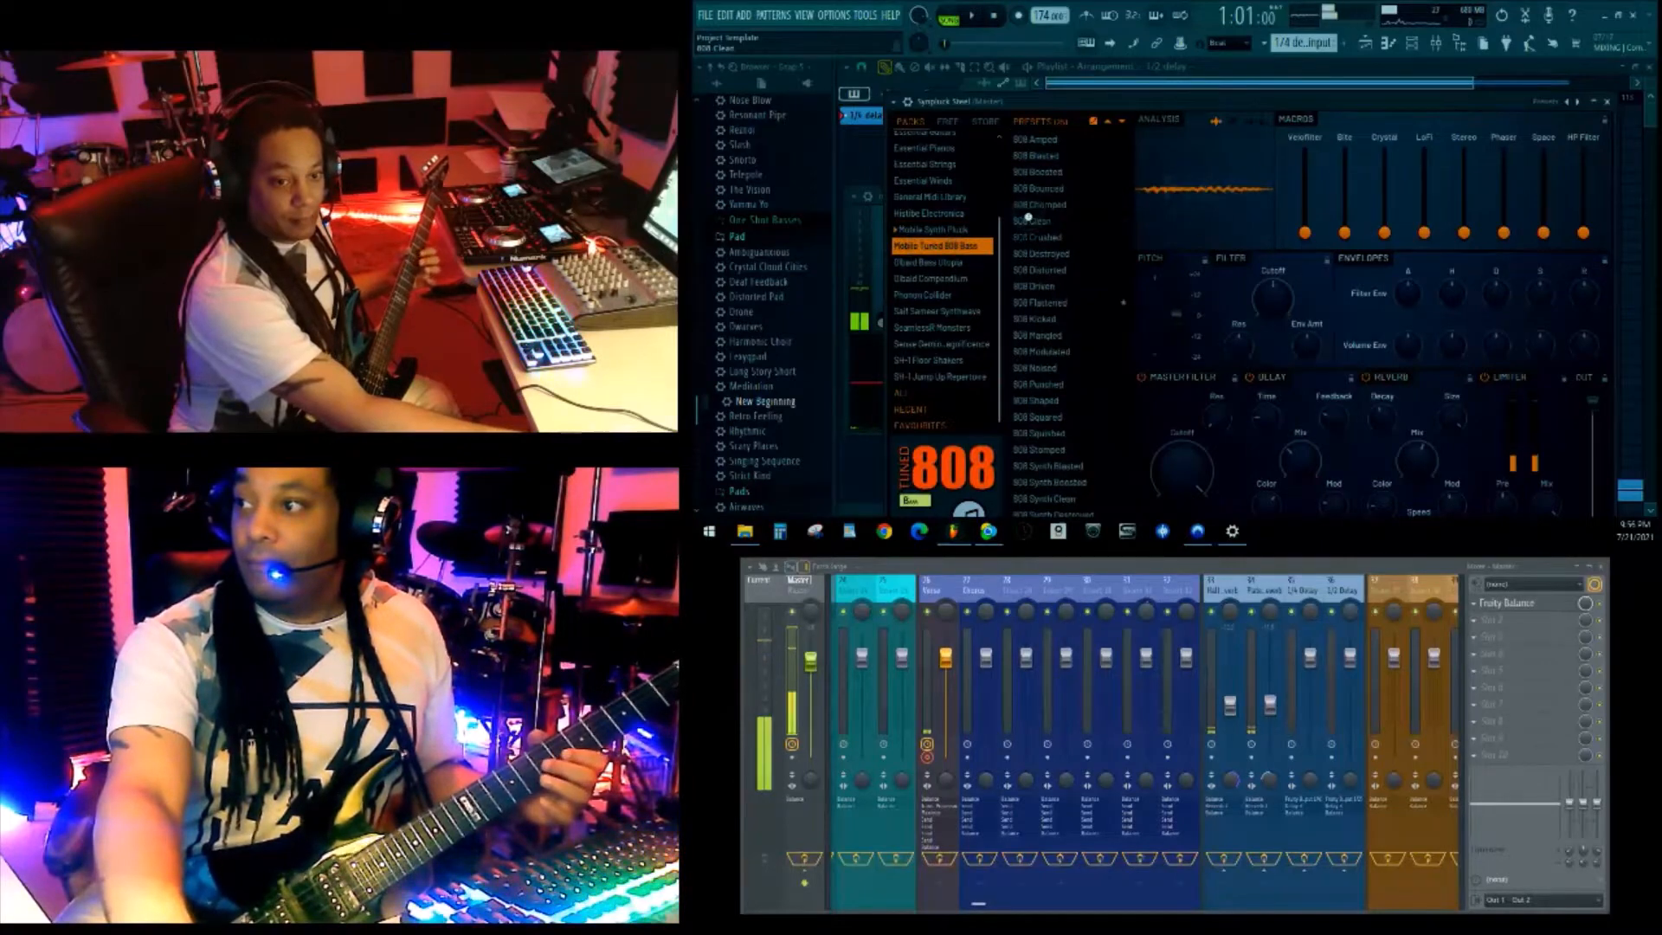
Step: Load the 808 Clean bass preset from the Tuned 808 Bass pack
left_click(1038, 221)
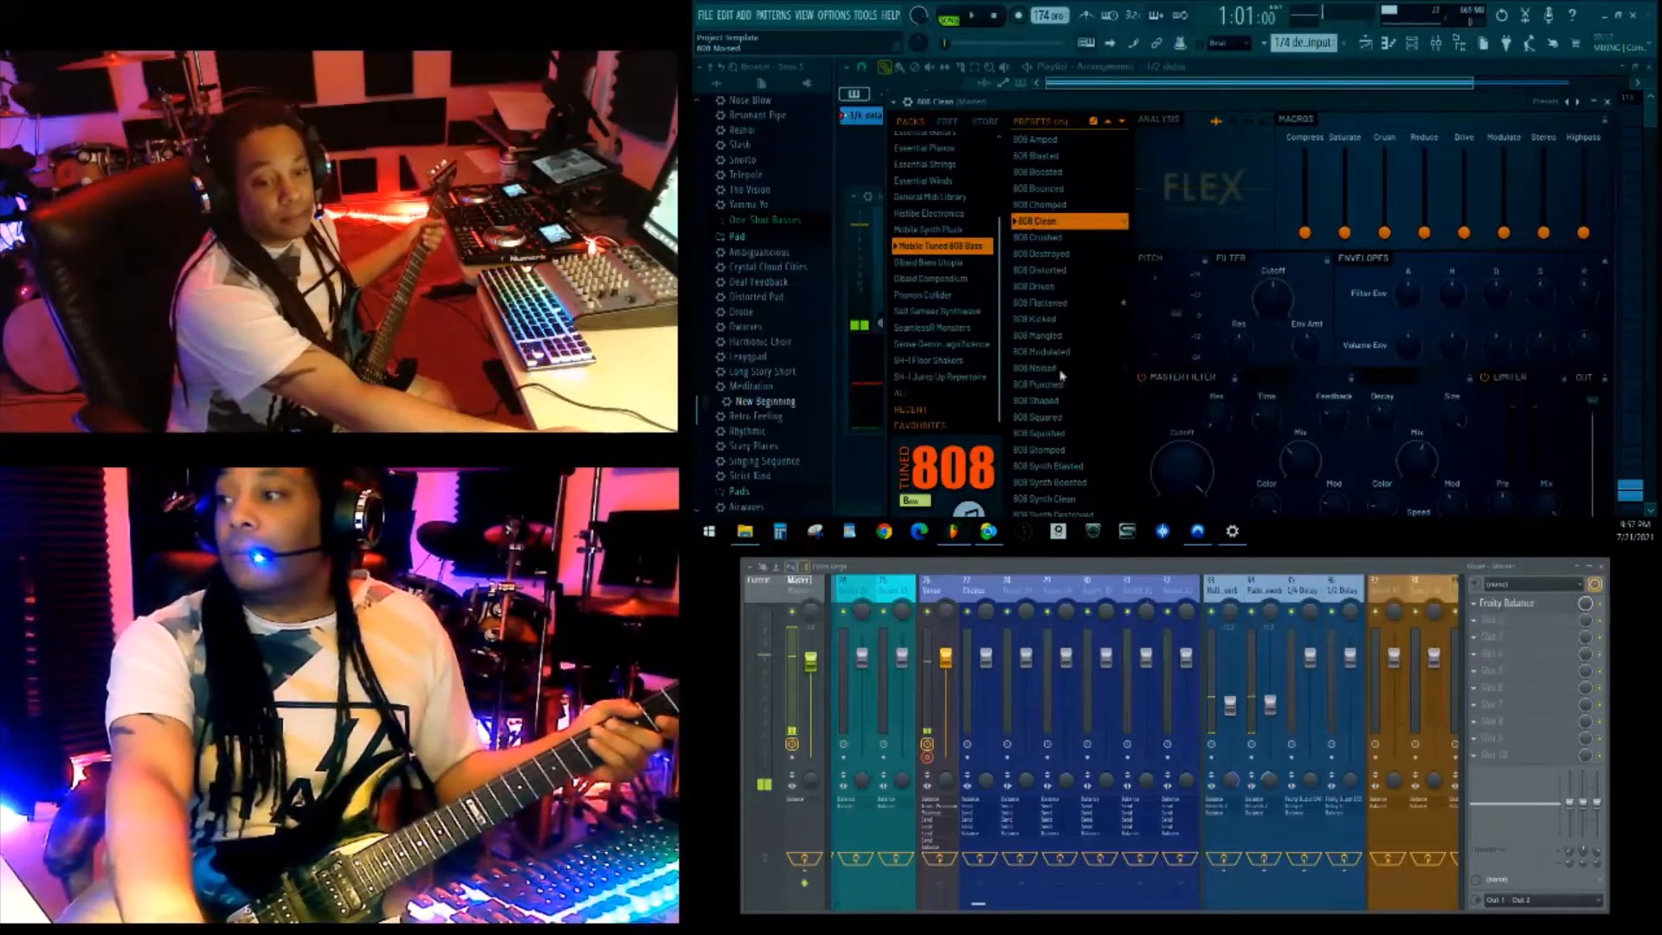
Step: Open the Essential Pianos pack and load a piano preset such as Electric Piano Bright
left_click(926, 221)
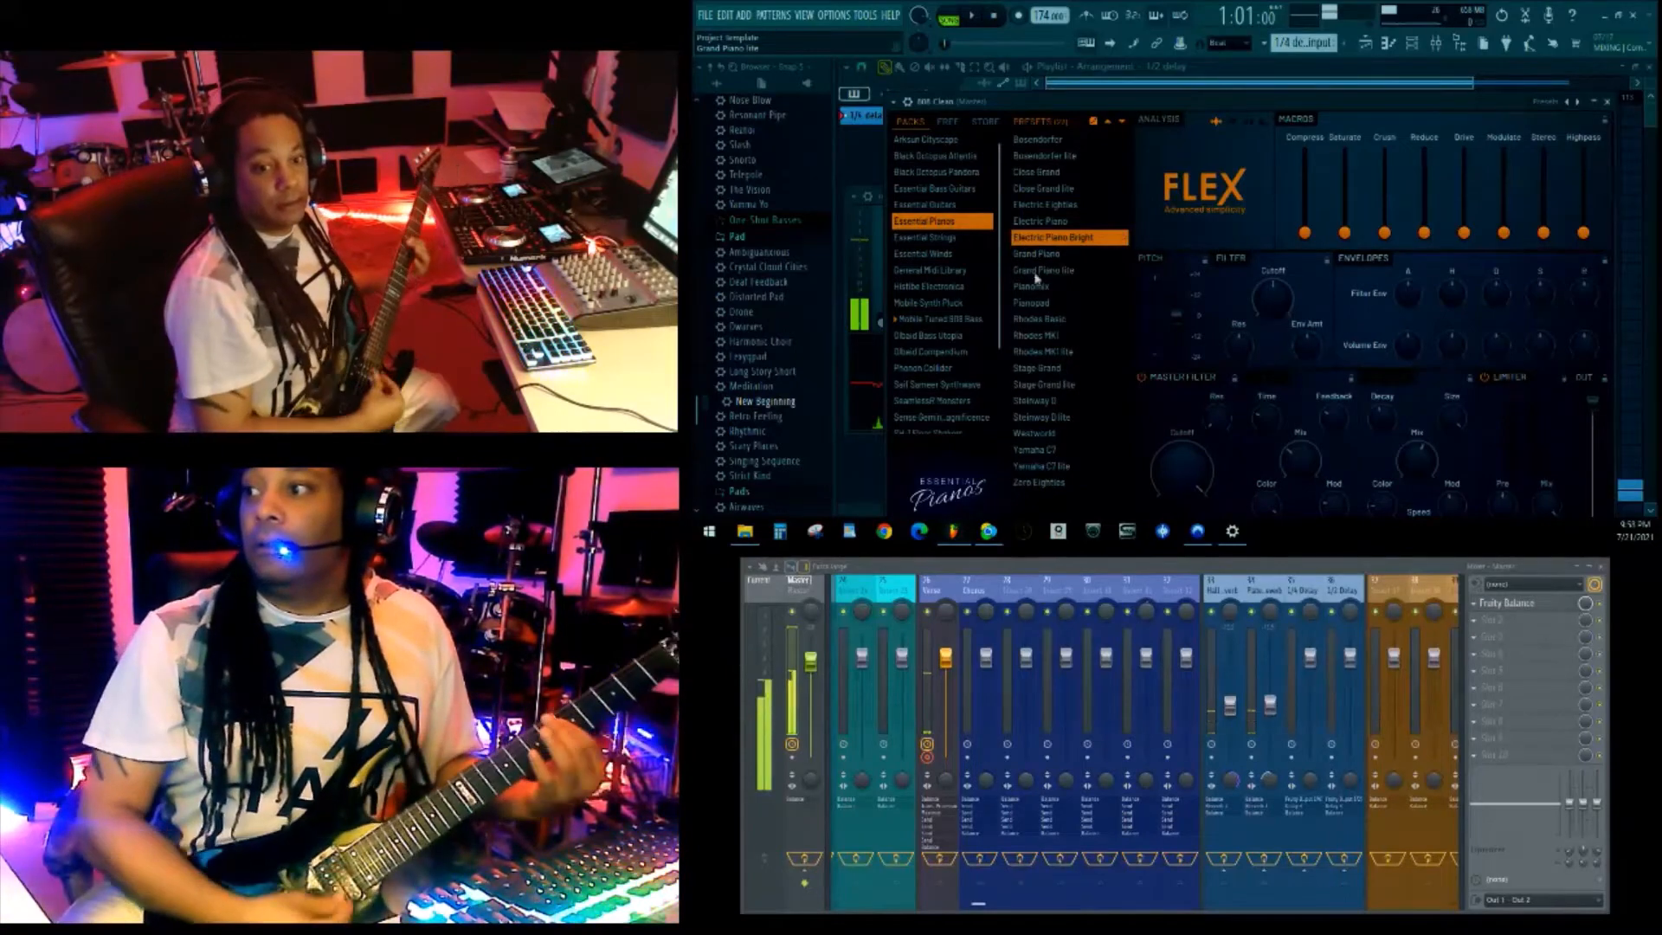
left_click(1043, 270)
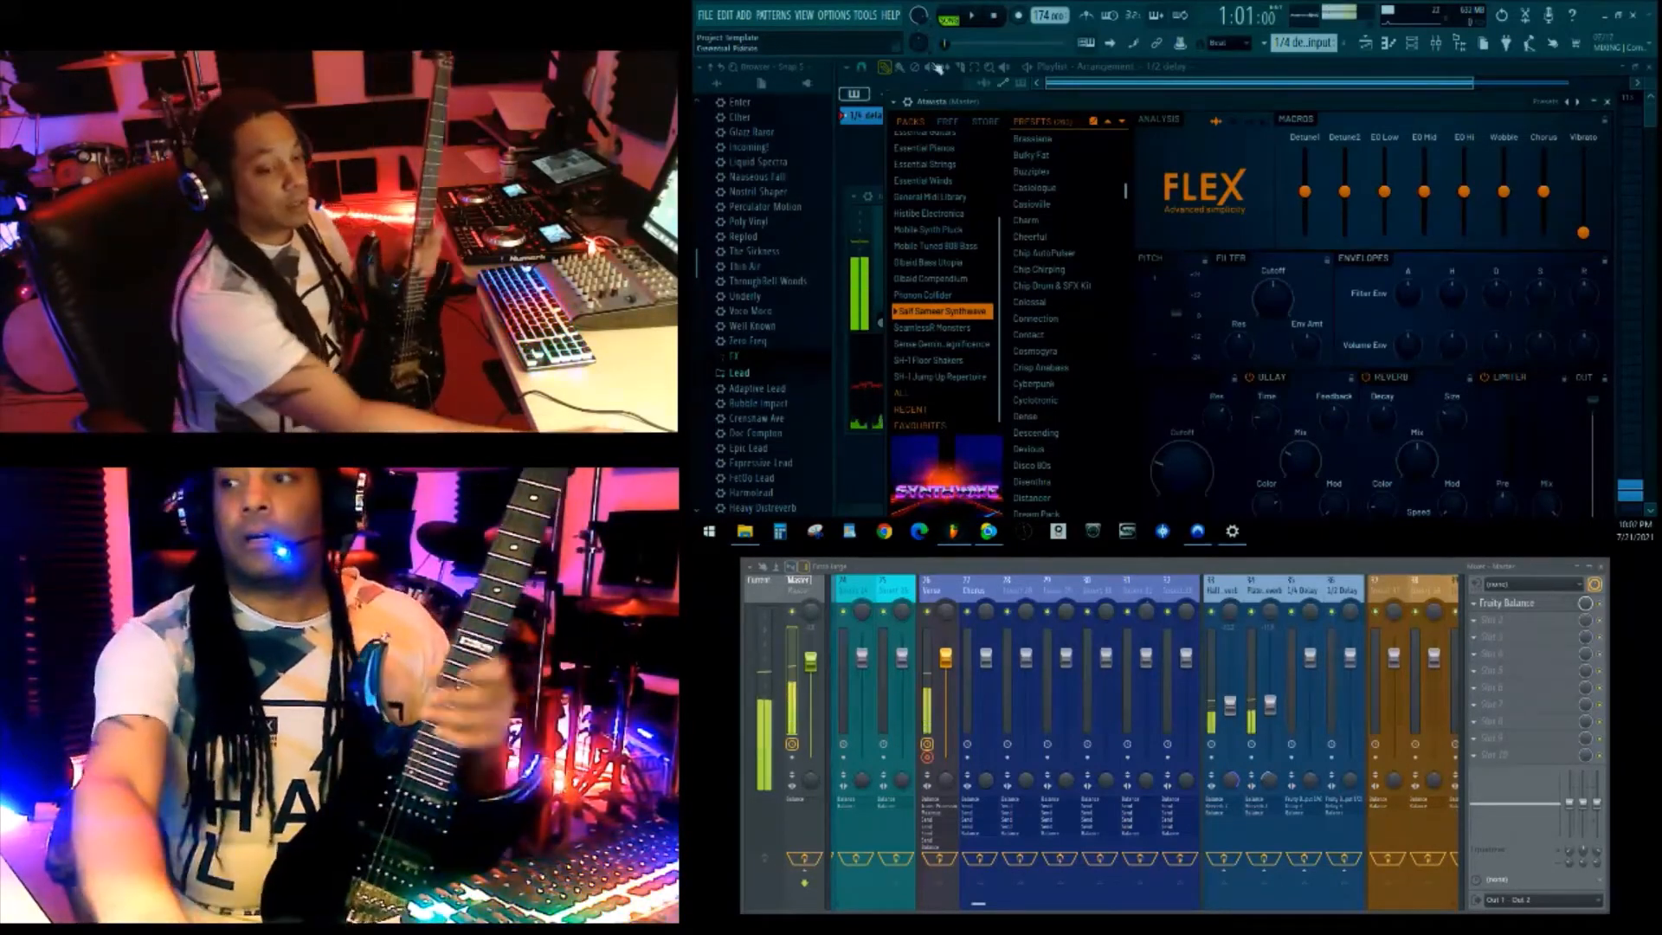
mouse_move(1114, 110)
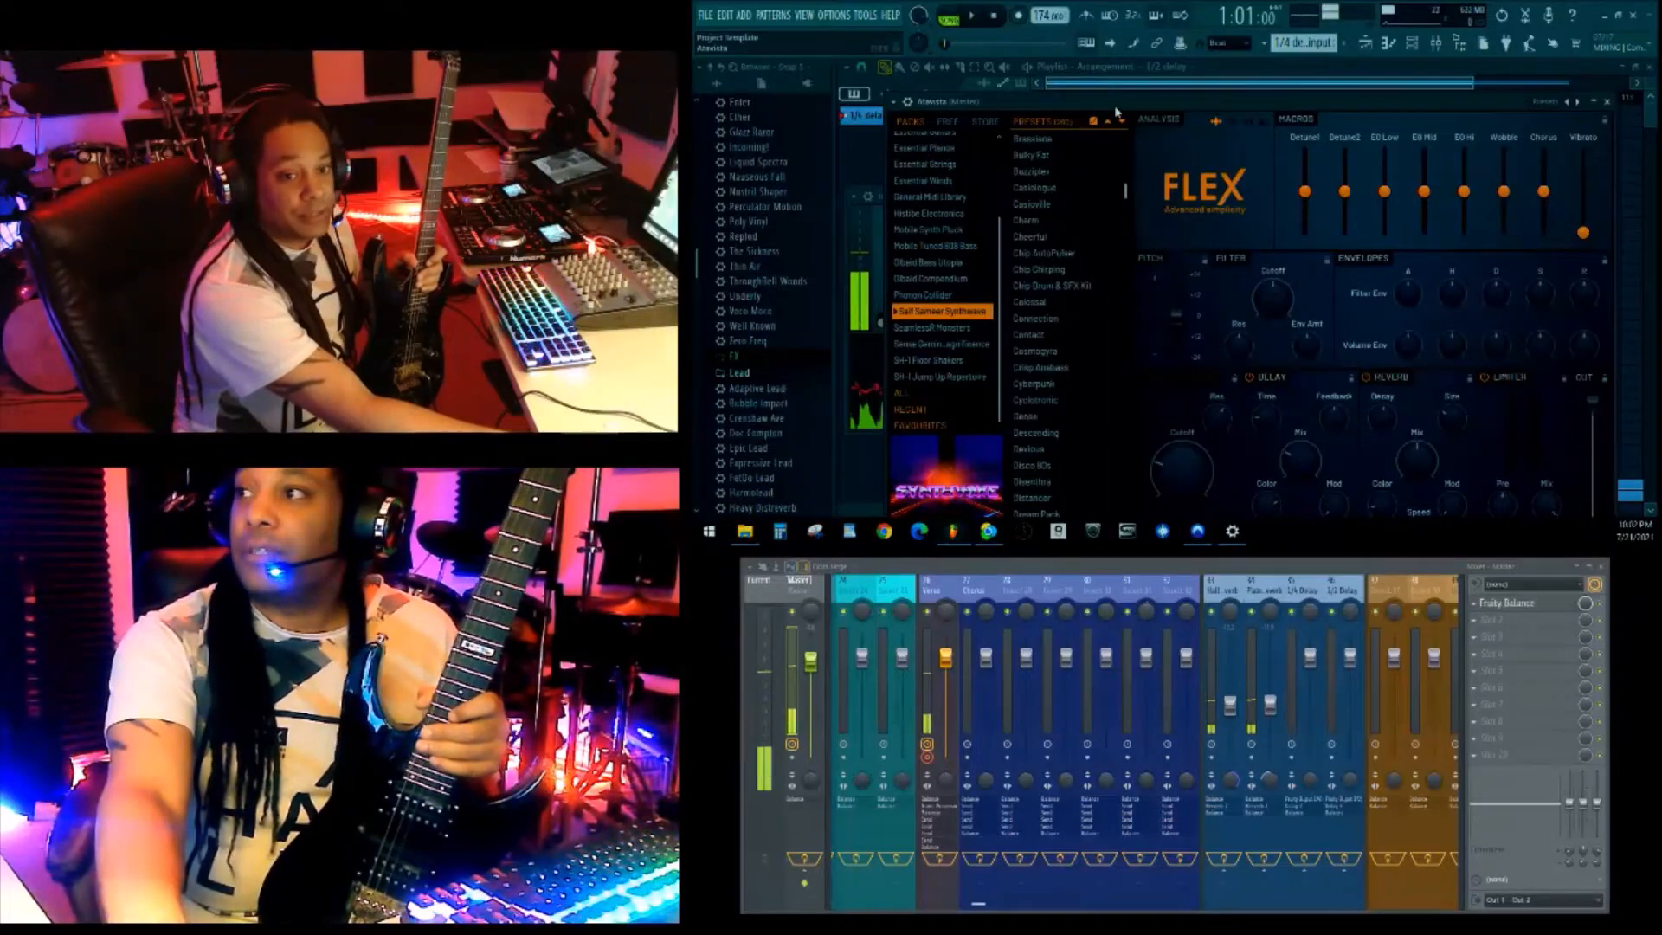